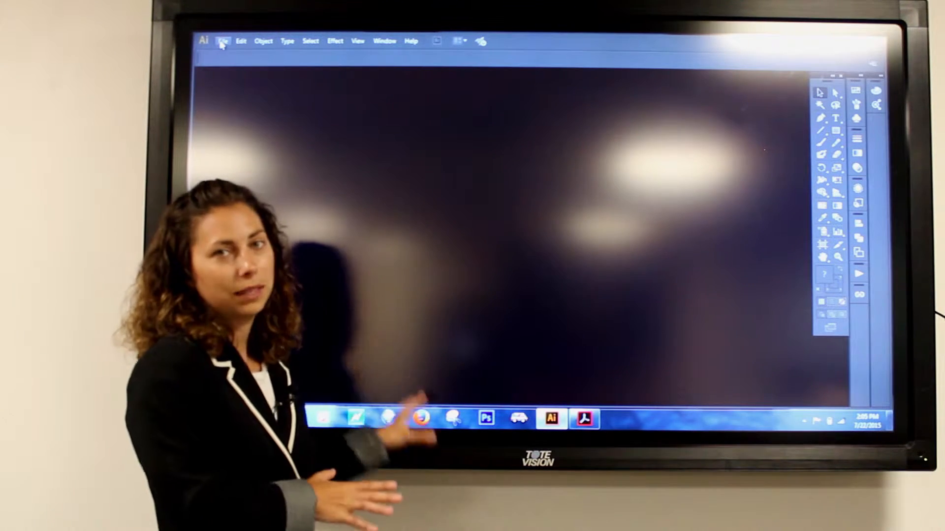
# Open the File menu to begin opening 31.5-ECONOMY-MissingFont.ai.
pyautogui.click(86, 6)
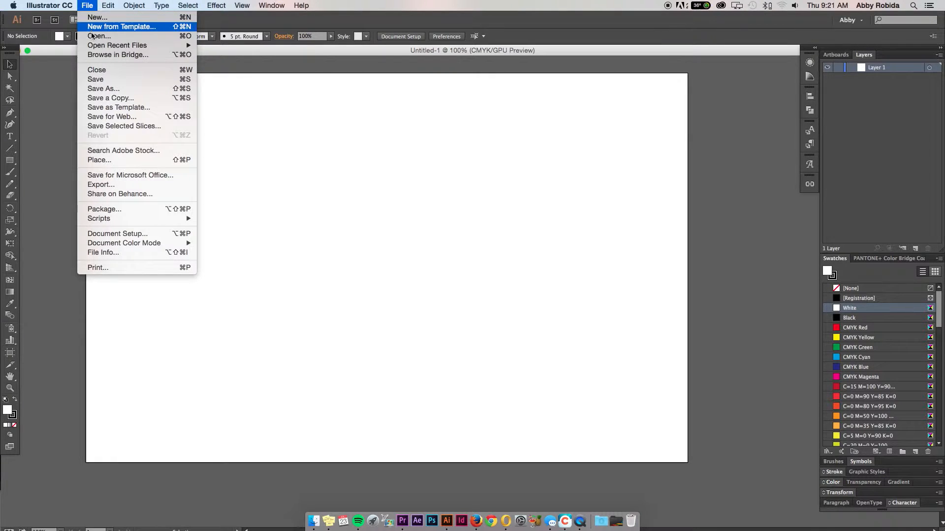
pyautogui.moveTo(116, 46)
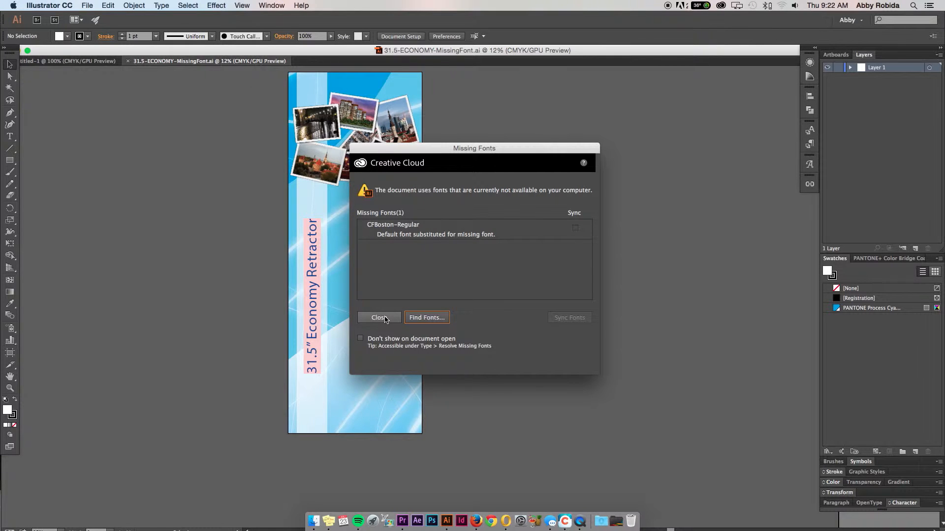
# Close the Missing Fonts warning about CFBoston-Regular.
pyautogui.click(378, 317)
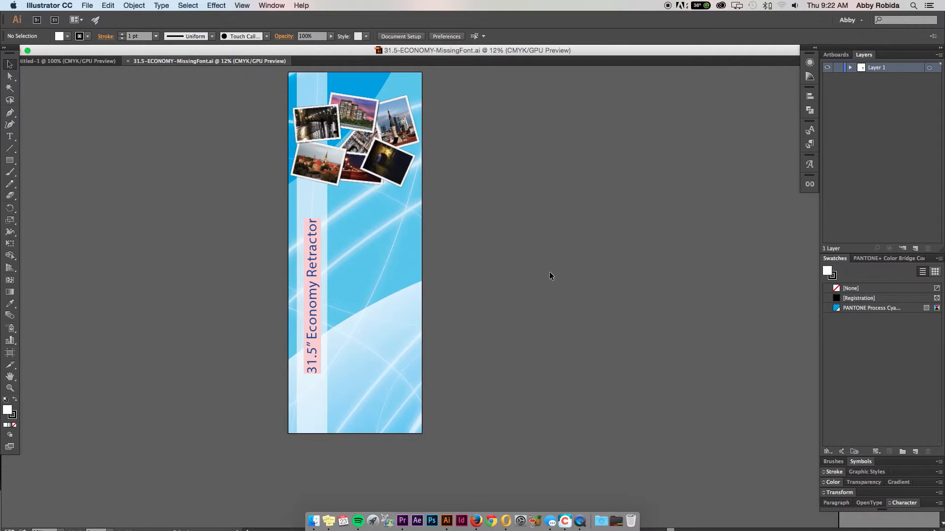
# Open 31.5-ECONOMY-good.ai from the recent files list.
pyautogui.click(87, 5)
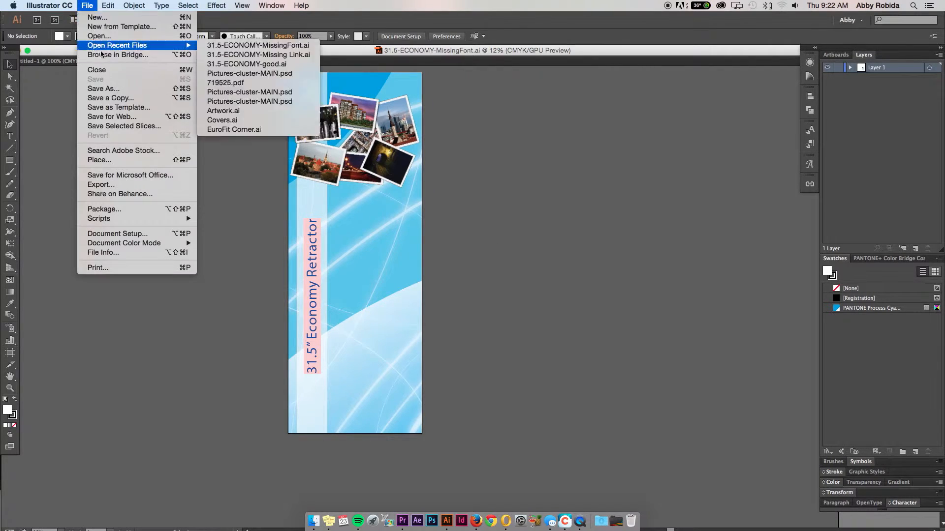
pyautogui.click(246, 64)
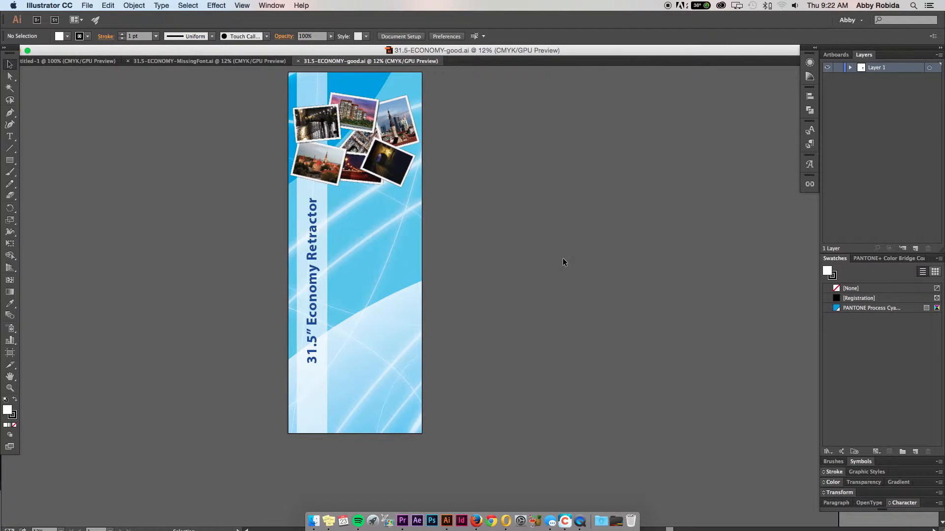
pyautogui.moveTo(295, 247)
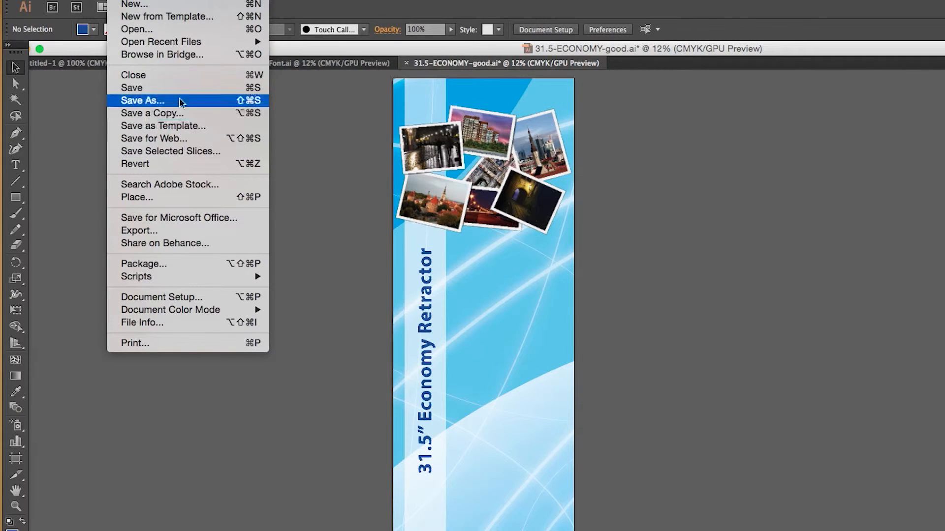
pyautogui.moveTo(161, 41)
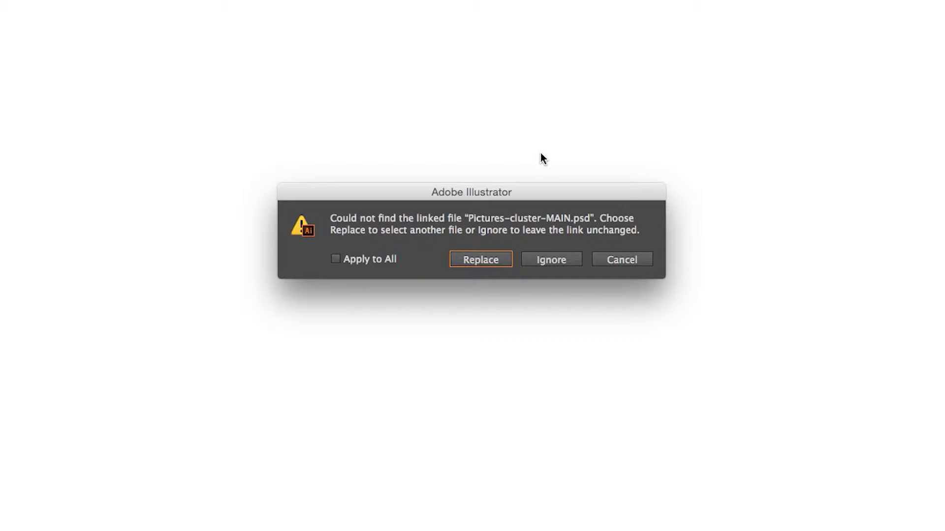
pyautogui.moveTo(578, 231)
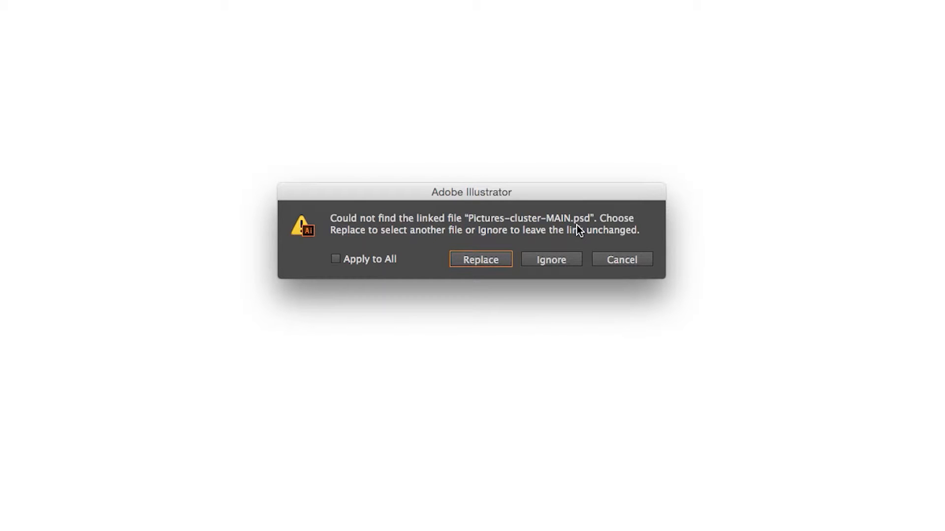
# Dismiss the alert that Pictures-cluster-MAIN.psd could not be found.
pyautogui.click(550, 259)
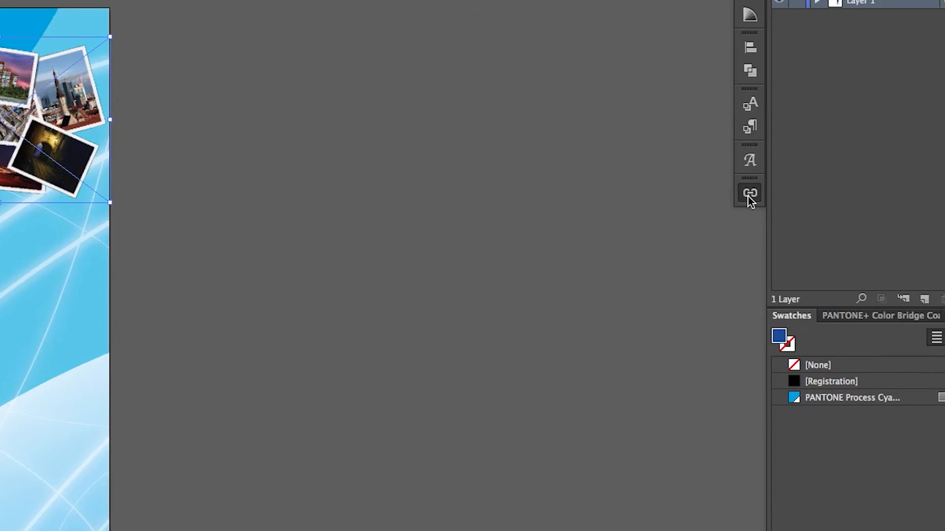
# Show the Links panel for Pictures-cluster-MAIN.psd and its options menu.
pyautogui.click(749, 193)
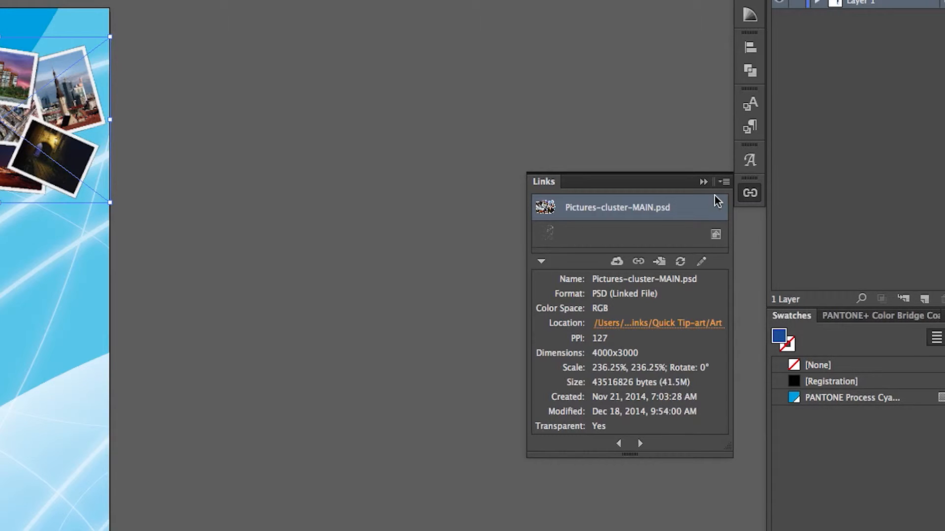
pyautogui.moveTo(744, 228)
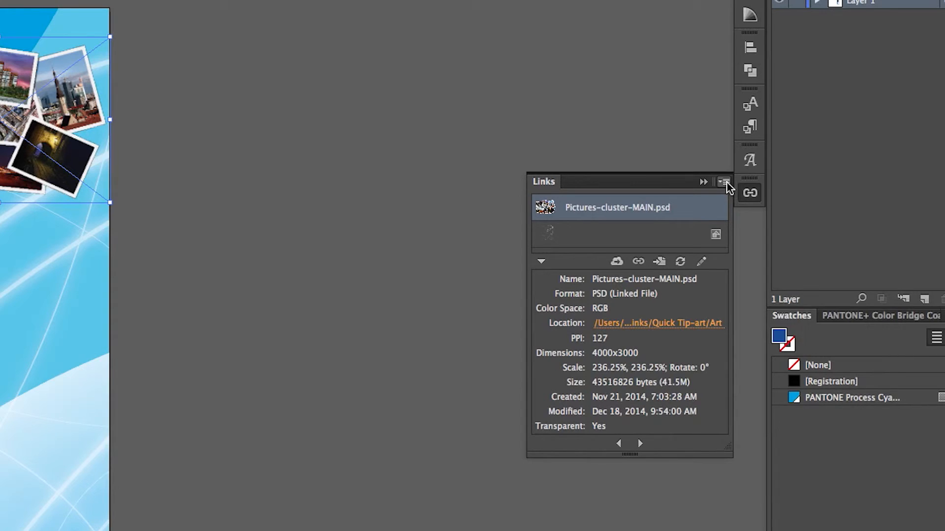
pyautogui.click(722, 182)
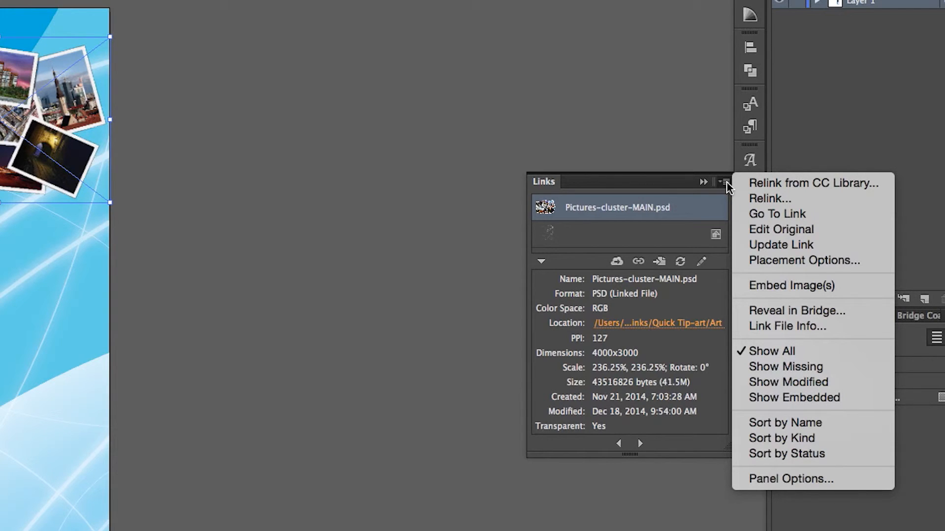
pyautogui.moveTo(769, 198)
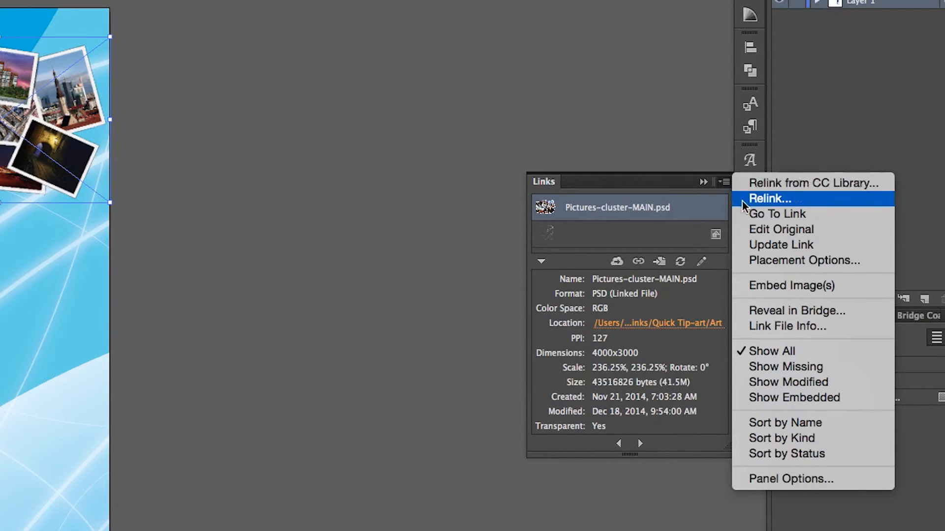